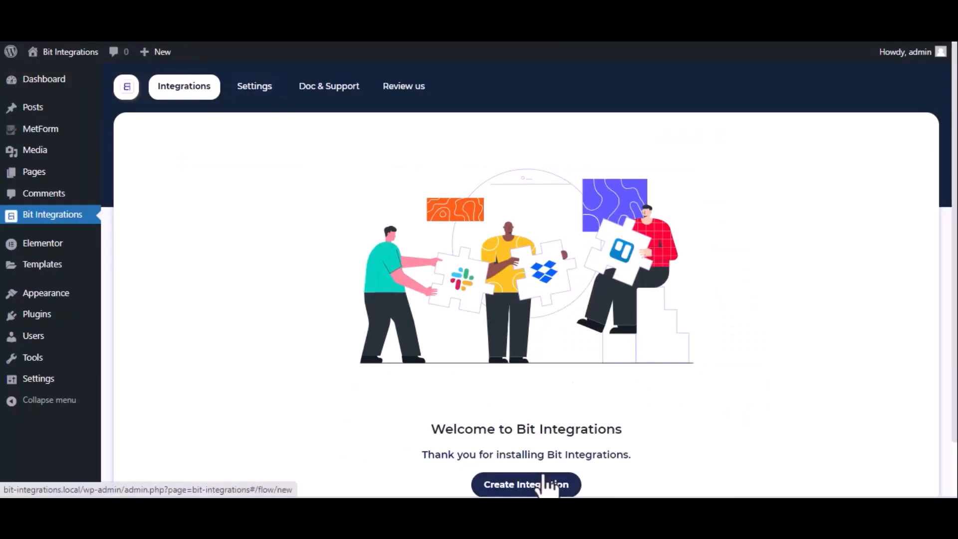
Step: Create a new integration with Met Form's Contact Form as the trigger and proceed to actions
{"action": "left_click", "coordinate": [526, 484]}
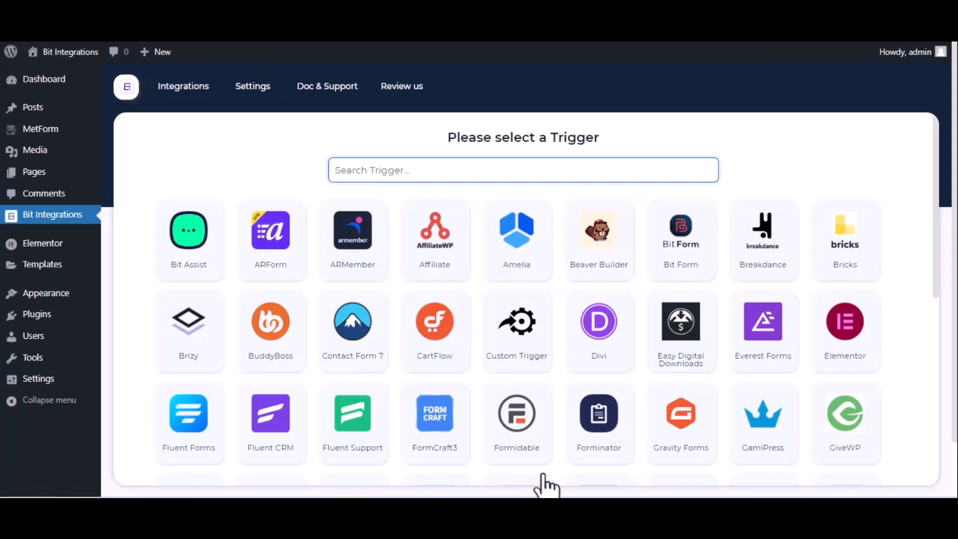
{"action": "type", "text": "met"}
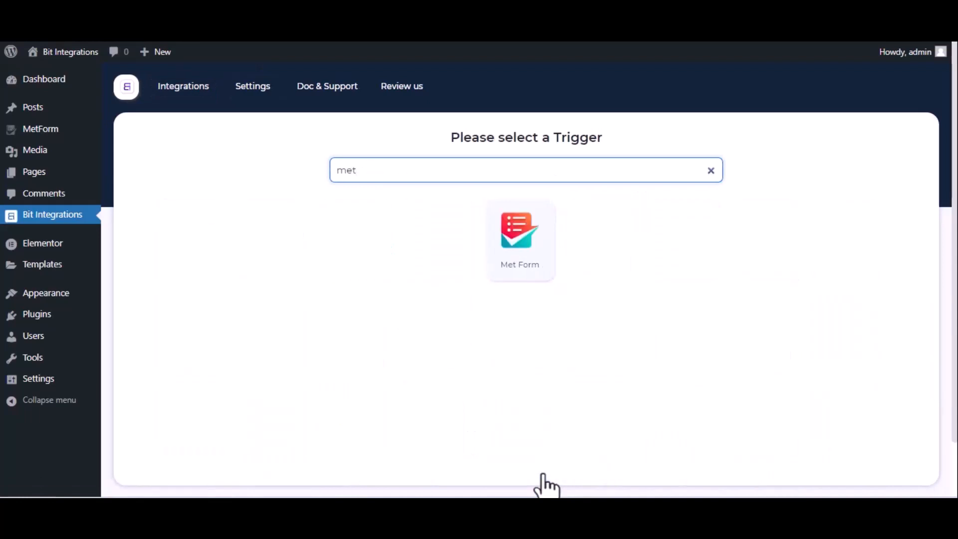
{"action": "left_click", "coordinate": [520, 238]}
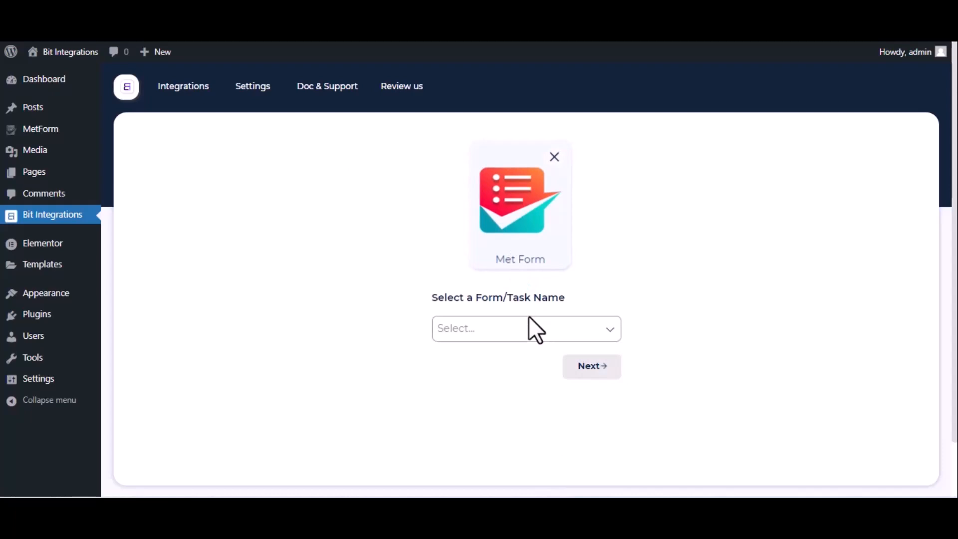
{"action": "left_click", "coordinate": [527, 328]}
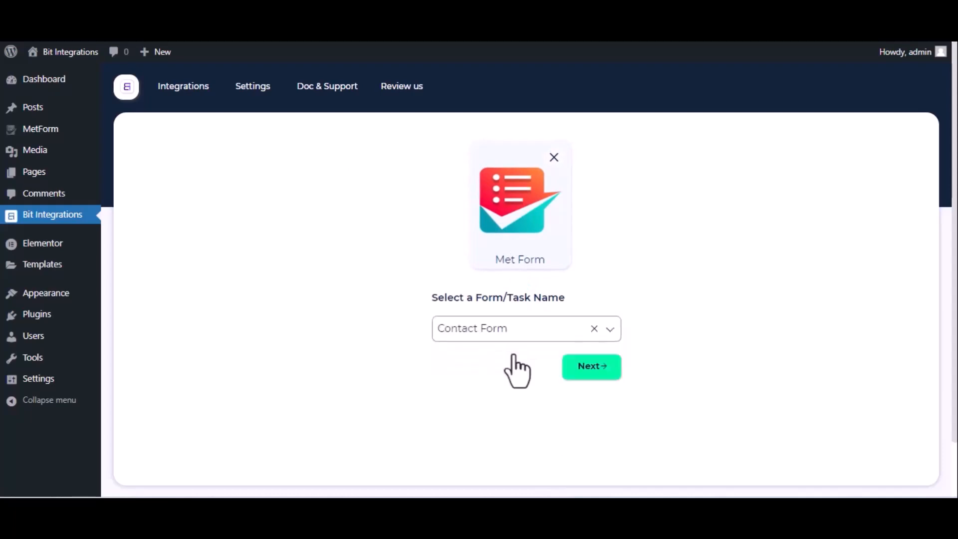
{"action": "left_click", "coordinate": [590, 366]}
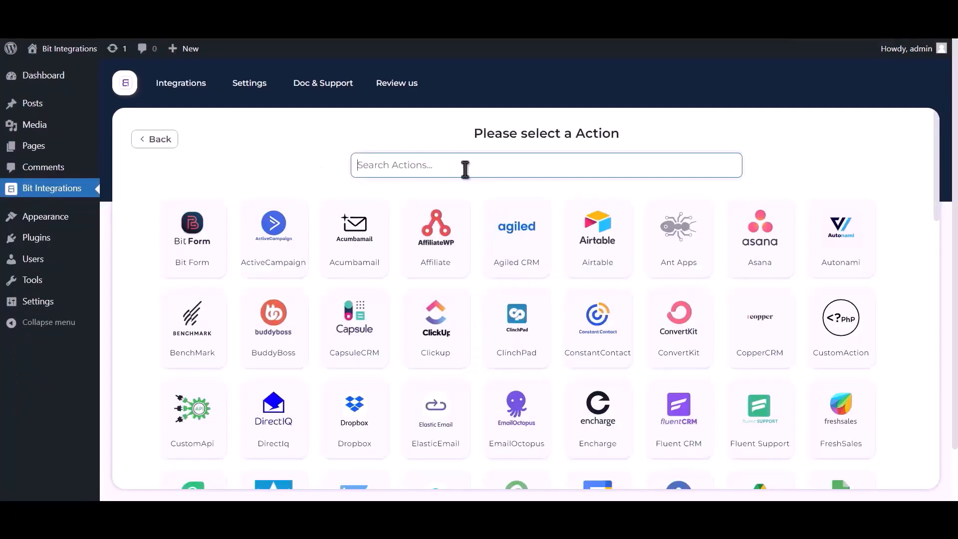
Step: Search the actions for Google Sheet and select it as the integration's action
{"action": "type", "text": "google sheet"}
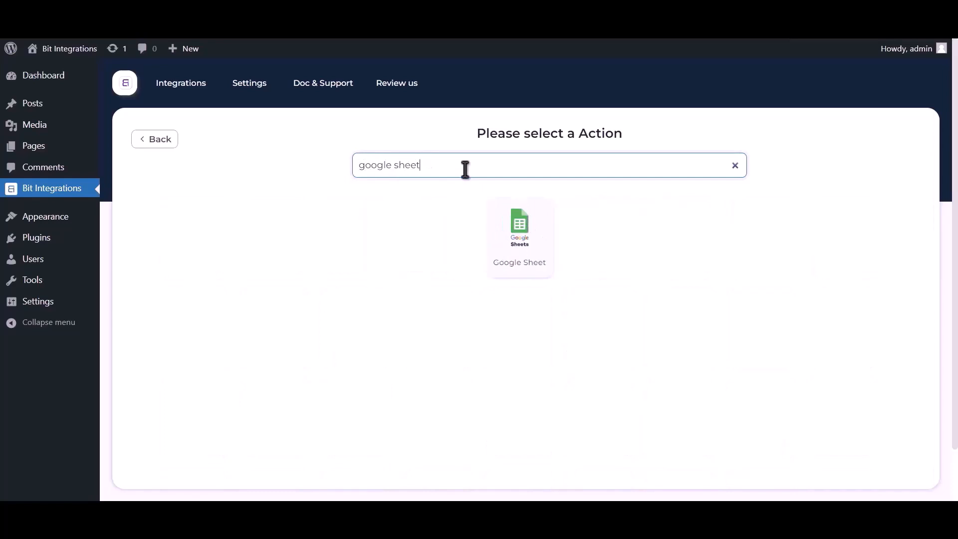
{"action": "left_click", "coordinate": [519, 228]}
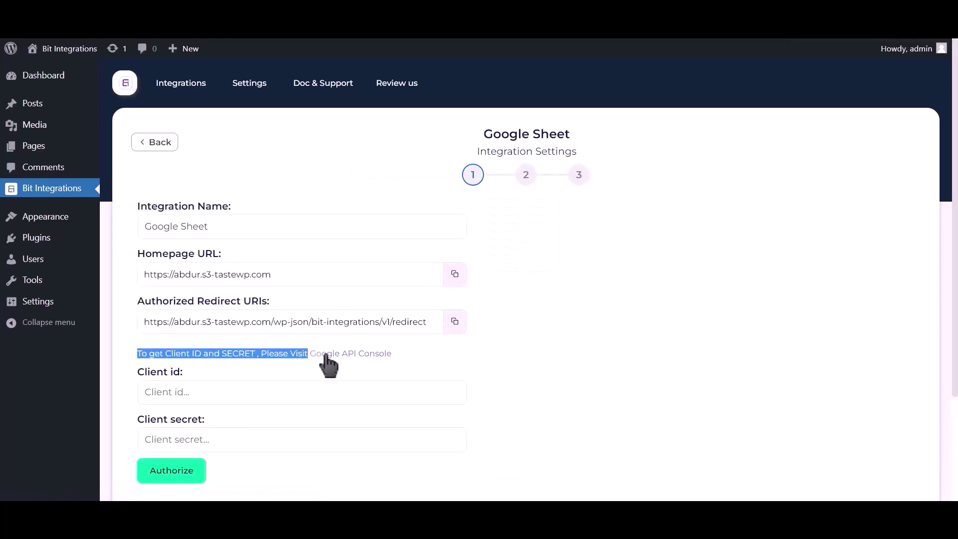
Step: From the Google API Console link, find and enable the Google Drive API
{"action": "left_click", "coordinate": [352, 353]}
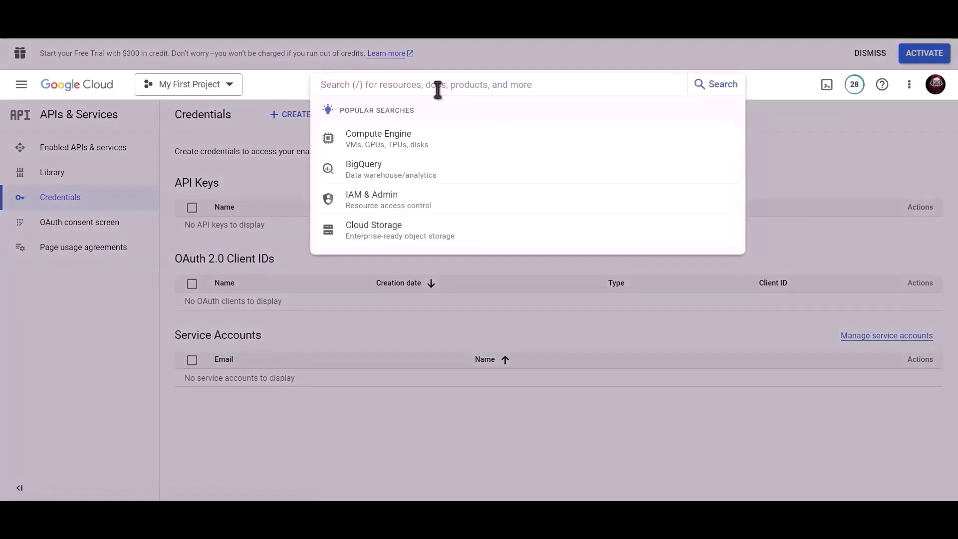
{"action": "type", "text": "Google drive"}
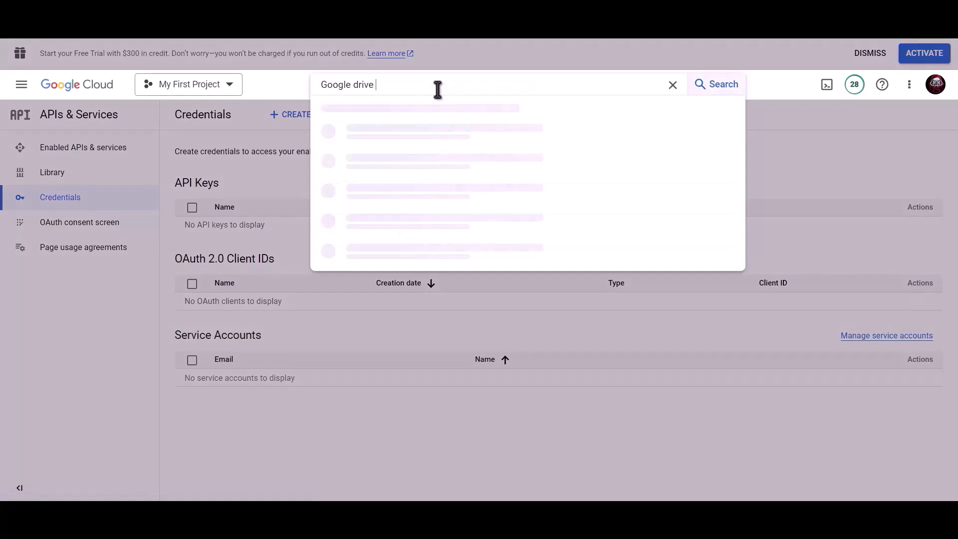
{"action": "type", "text": "api"}
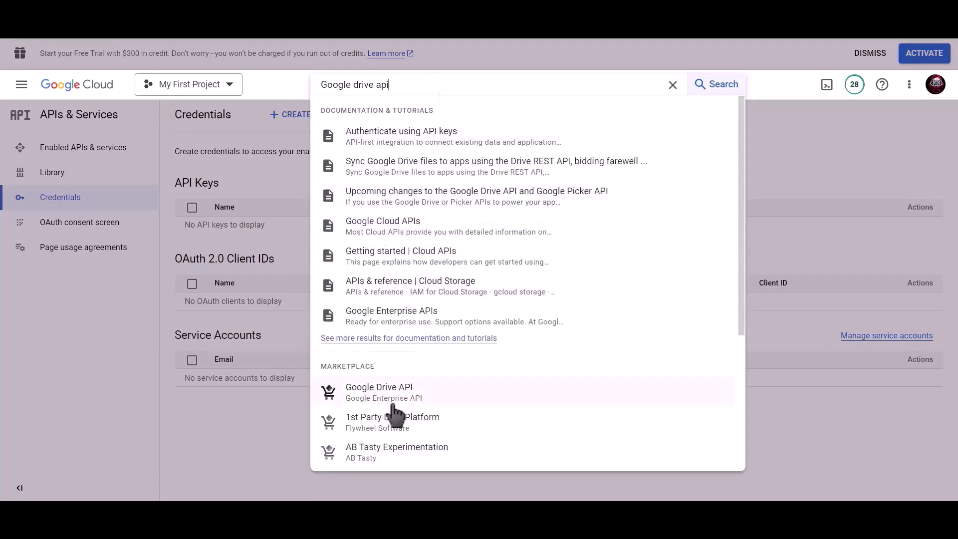
{"action": "left_click", "coordinate": [380, 393]}
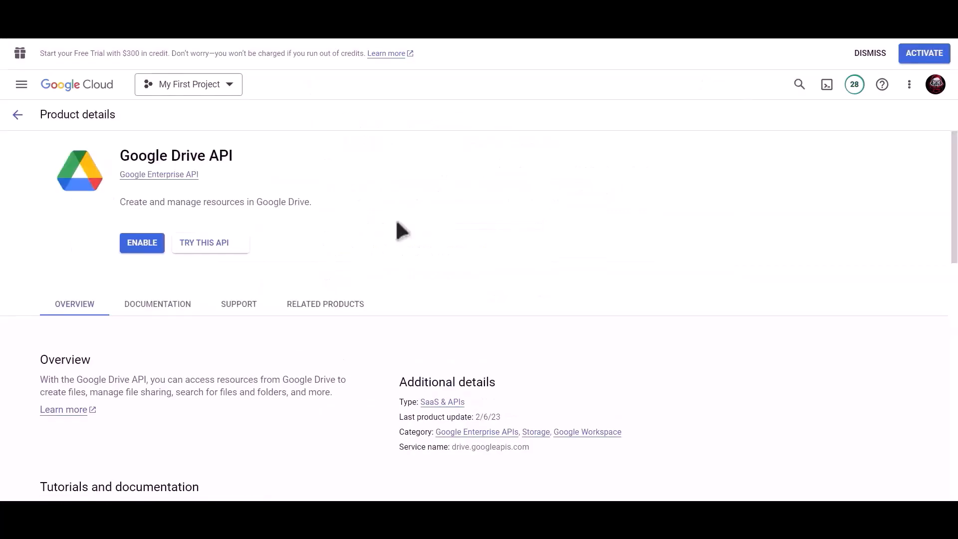
{"action": "left_click", "coordinate": [142, 243]}
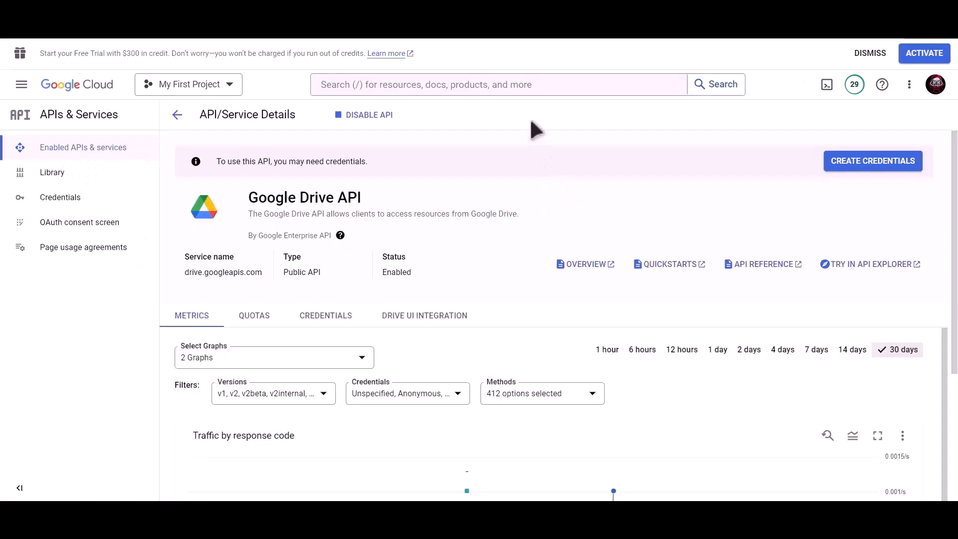
Step: Find and enable the Google Sheets API for the same project
{"action": "type", "text": "google sheet"}
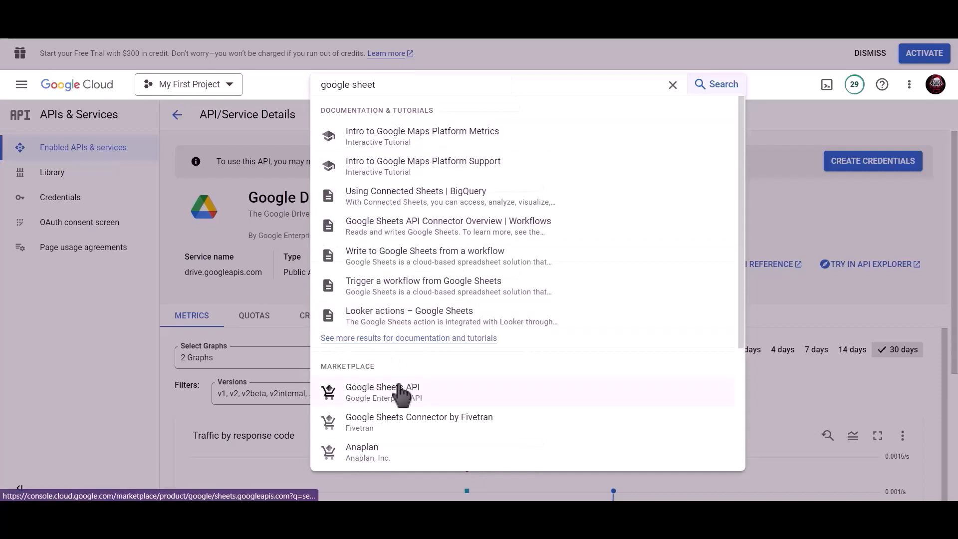
{"action": "left_click", "coordinate": [383, 392]}
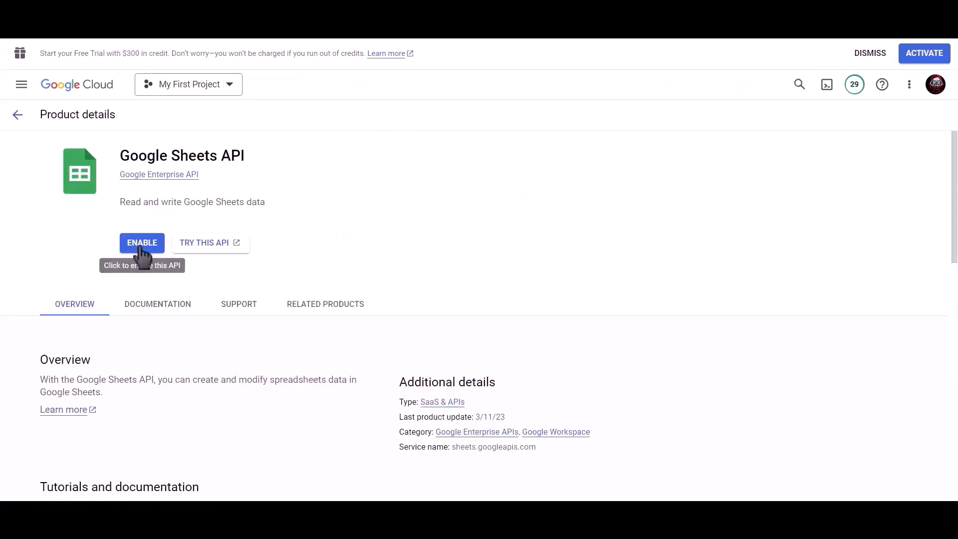
{"action": "left_click", "coordinate": [142, 242]}
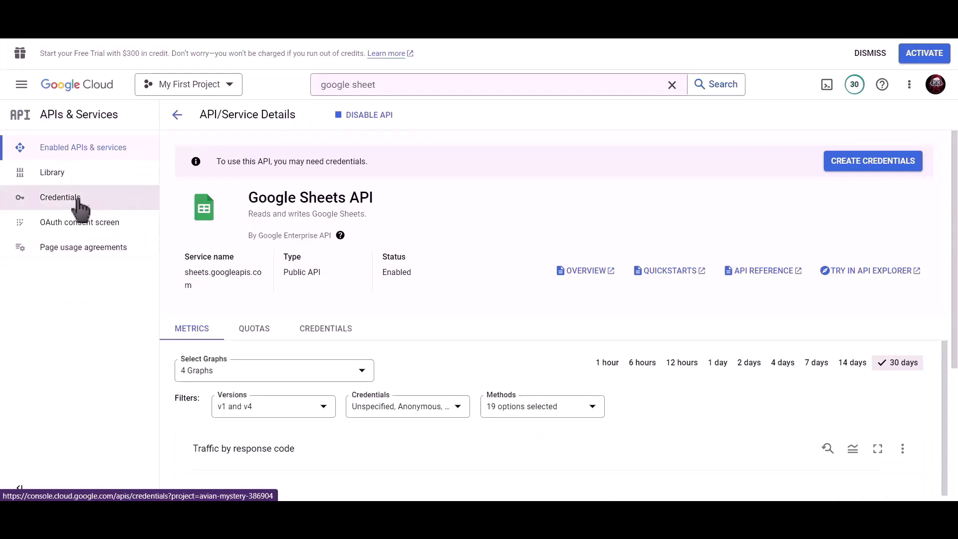
Step: Start an OAuth client ID credential of type Web application named 'Bit Integrations'
{"action": "left_click", "coordinate": [59, 197]}
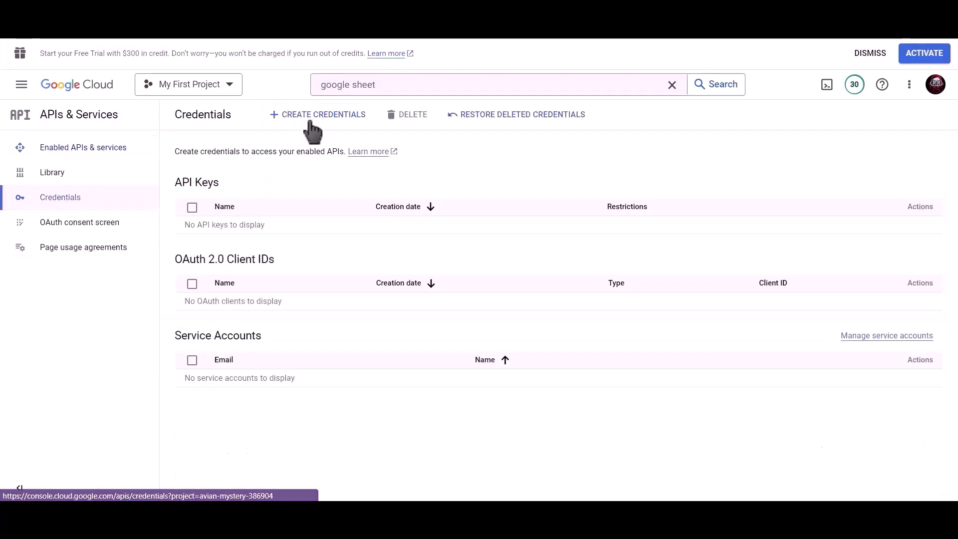
{"action": "left_click", "coordinate": [323, 114]}
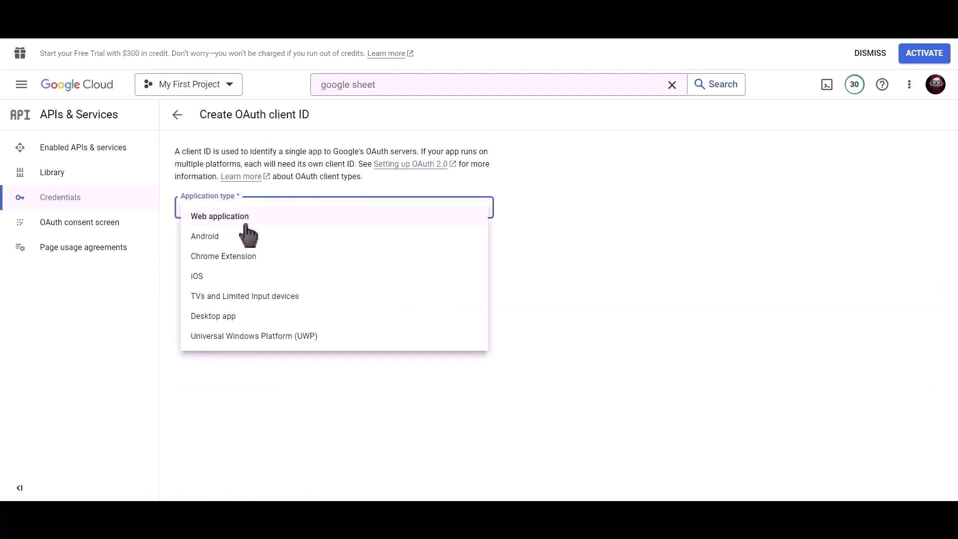
{"action": "left_click", "coordinate": [220, 216]}
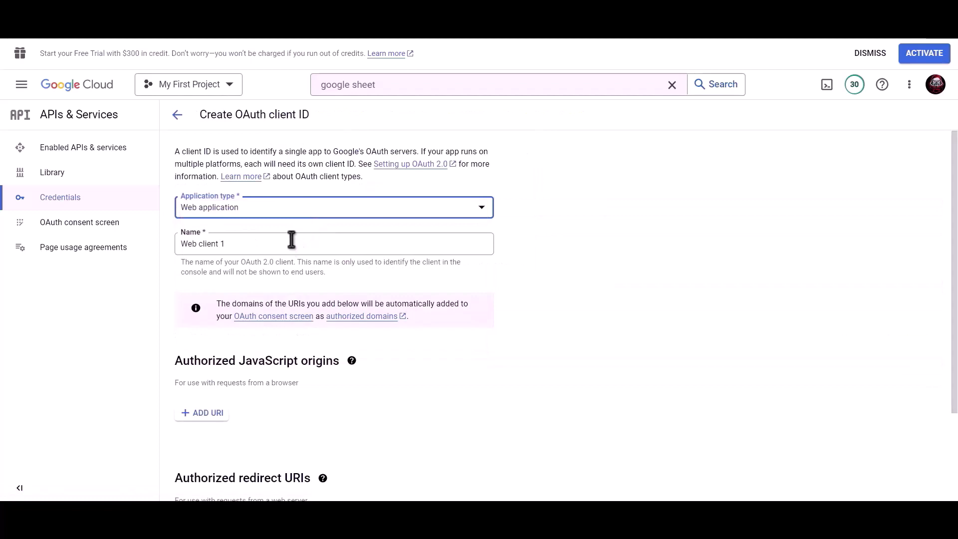
{"action": "double_click", "coordinate": [201, 243]}
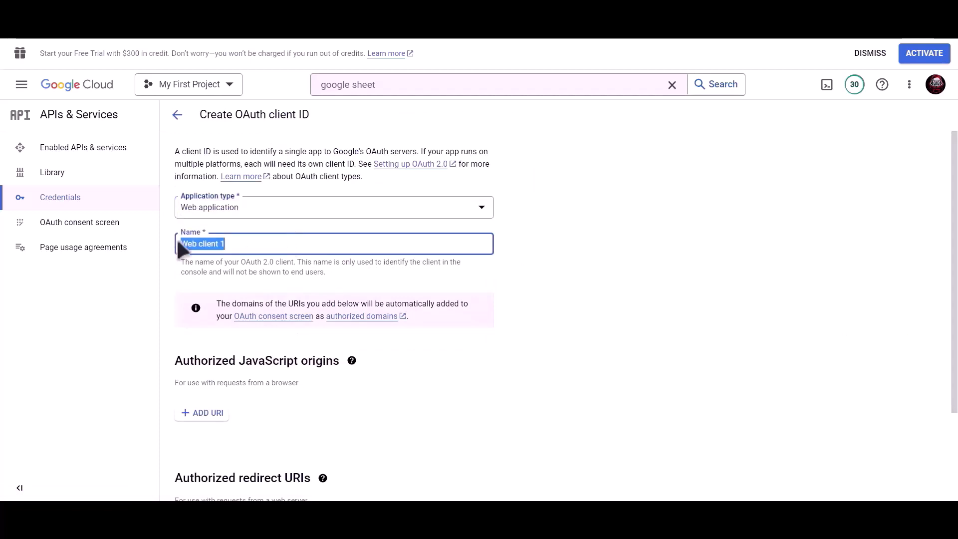
{"action": "type", "text": "Bit Integr"}
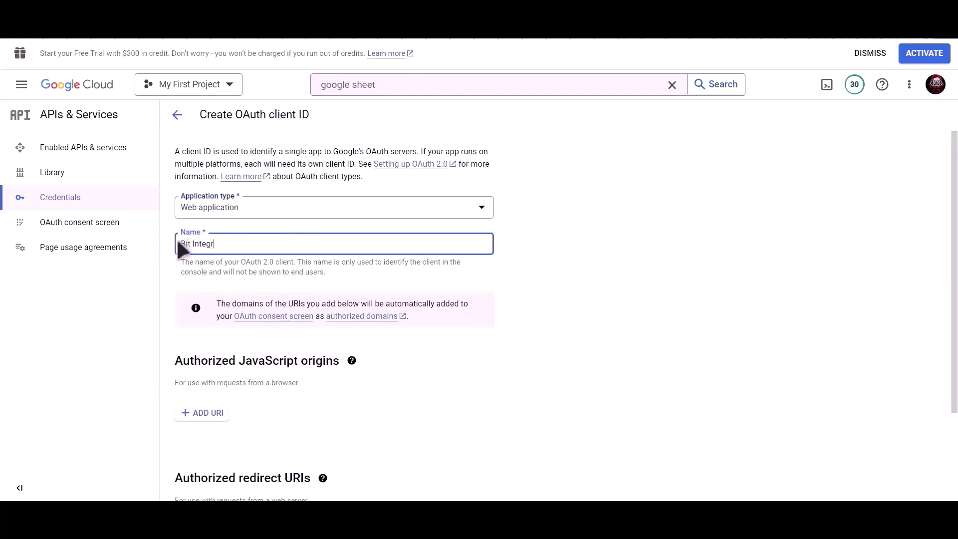
{"action": "type", "text": "ations"}
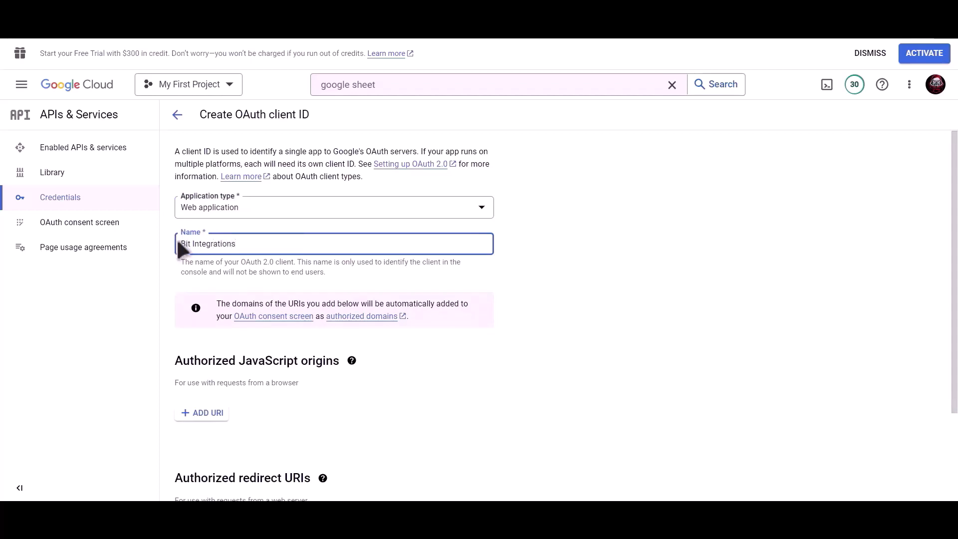
Step: Add the plugin's authorized redirect URI and create the OAuth client
{"action": "scroll", "scroll_direction": "down", "scroll_amount": 3}
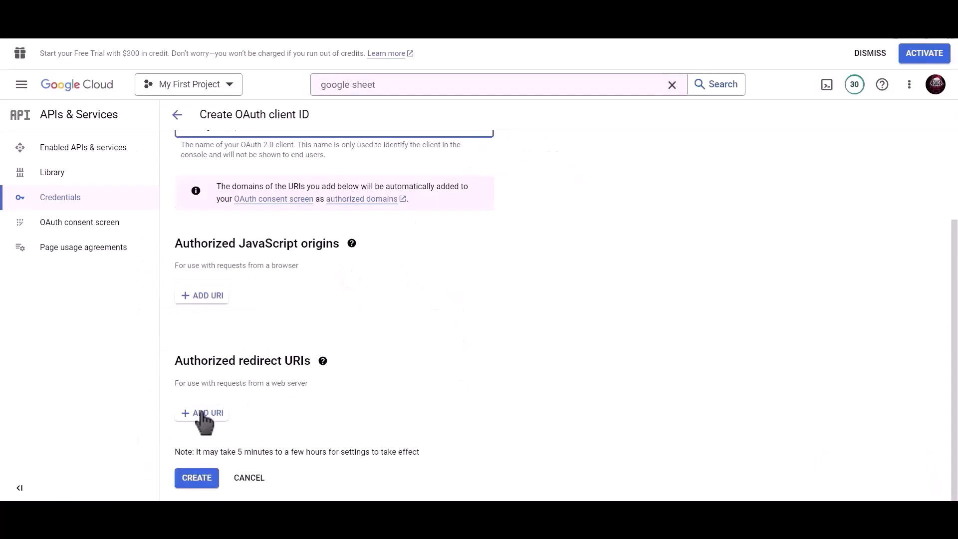
{"action": "left_click", "coordinate": [202, 413]}
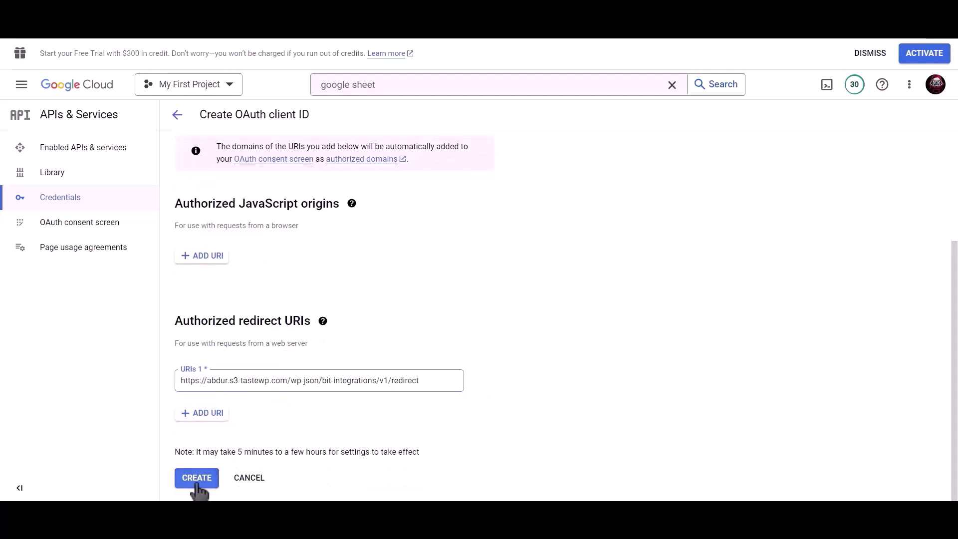
{"action": "left_click", "coordinate": [197, 477]}
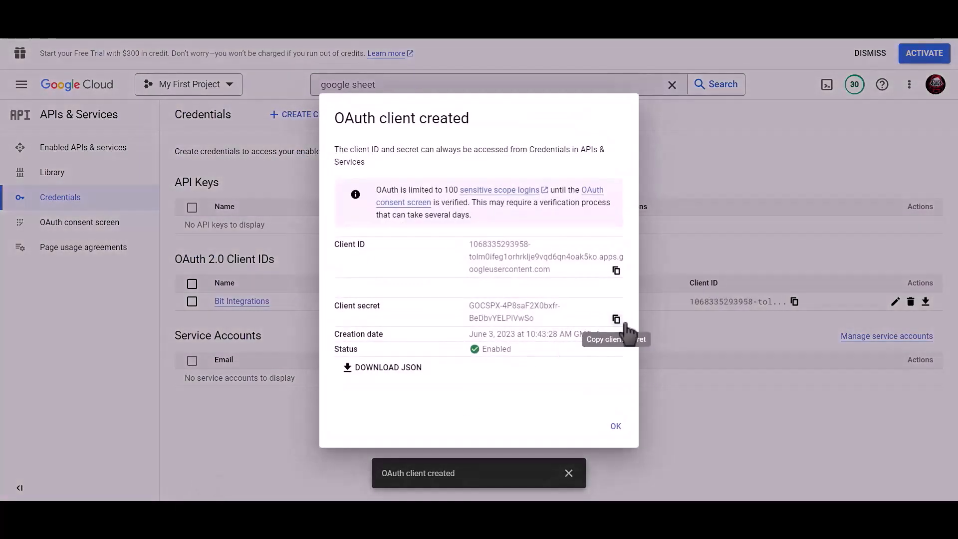
{"action": "mouse_move", "coordinate": [616, 271]}
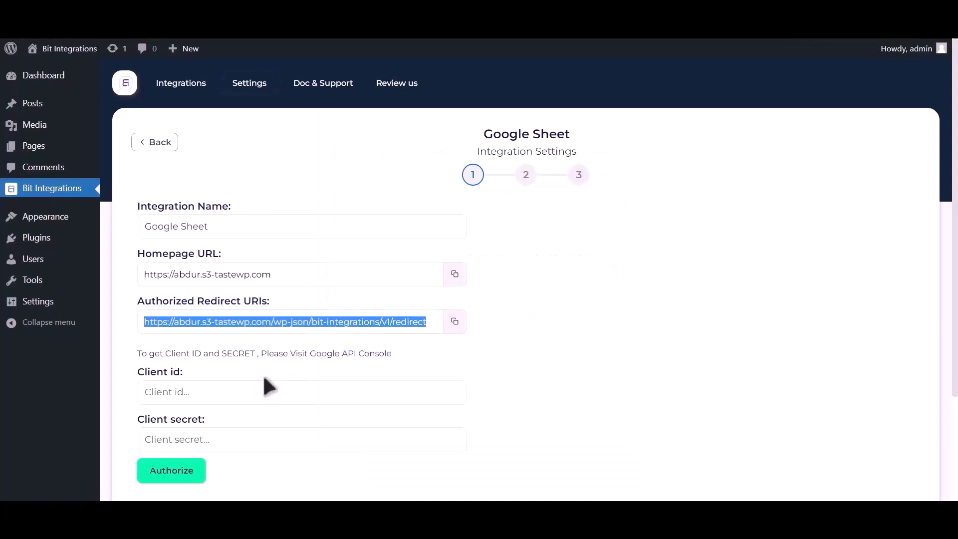
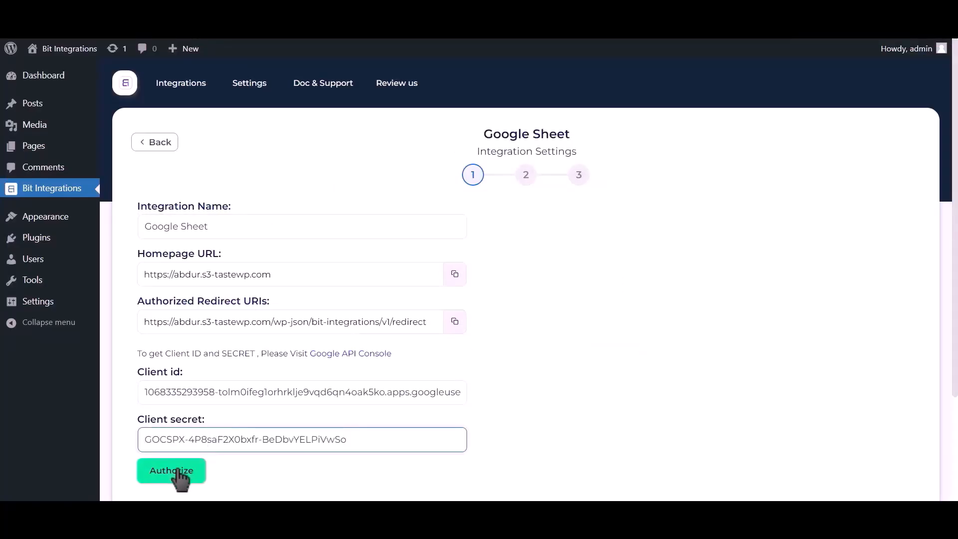
Step: Enter the Google client ID and GOCSPX client secret and begin authorization
{"action": "left_click", "coordinate": [171, 471]}
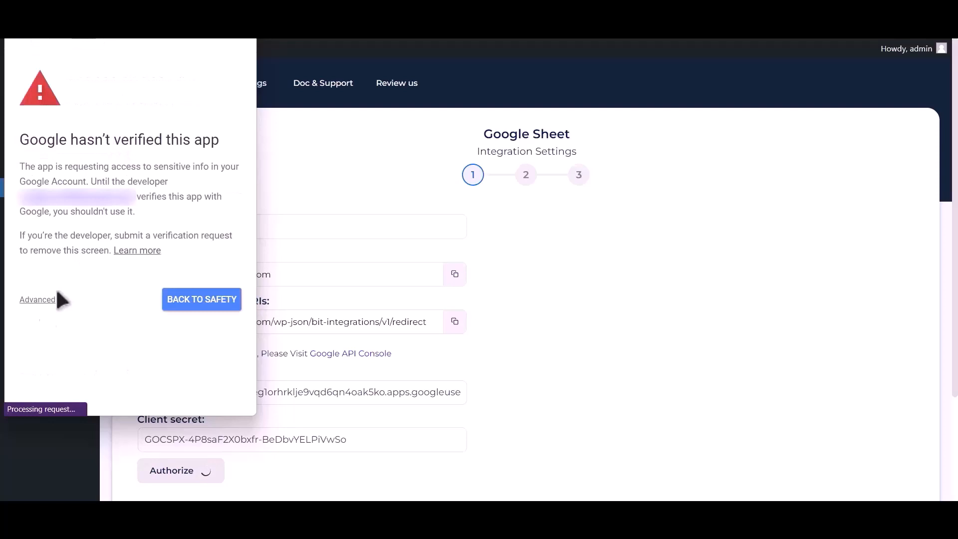
Step: Proceed past the unverified-site warning to s3-tastewp.com and grant Google Sheets access
{"action": "left_click", "coordinate": [37, 299]}
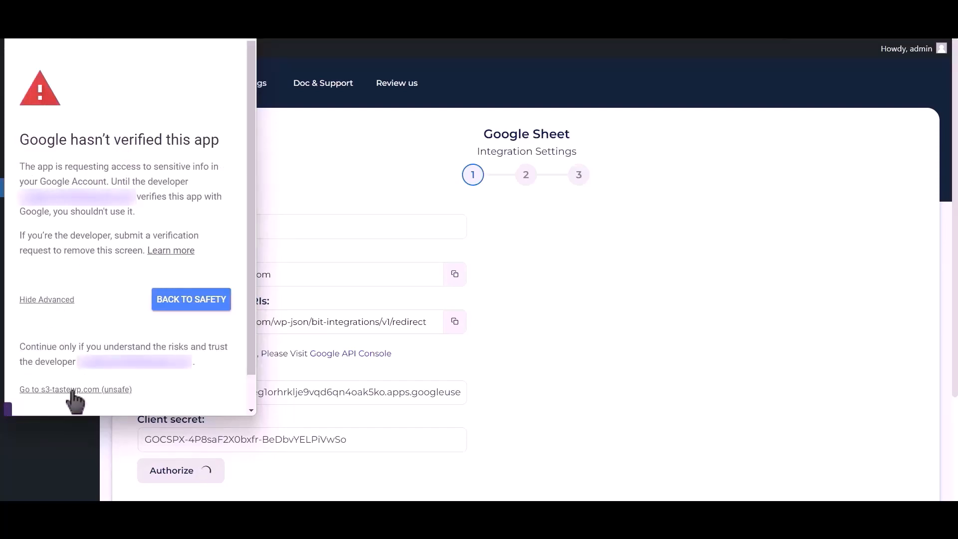
{"action": "left_click", "coordinate": [76, 389]}
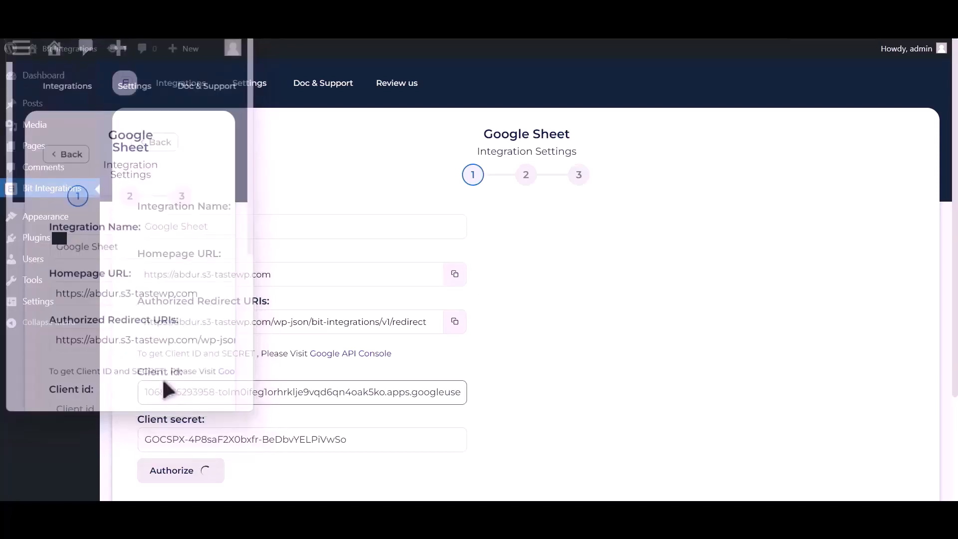
{"action": "left_click", "coordinate": [175, 471]}
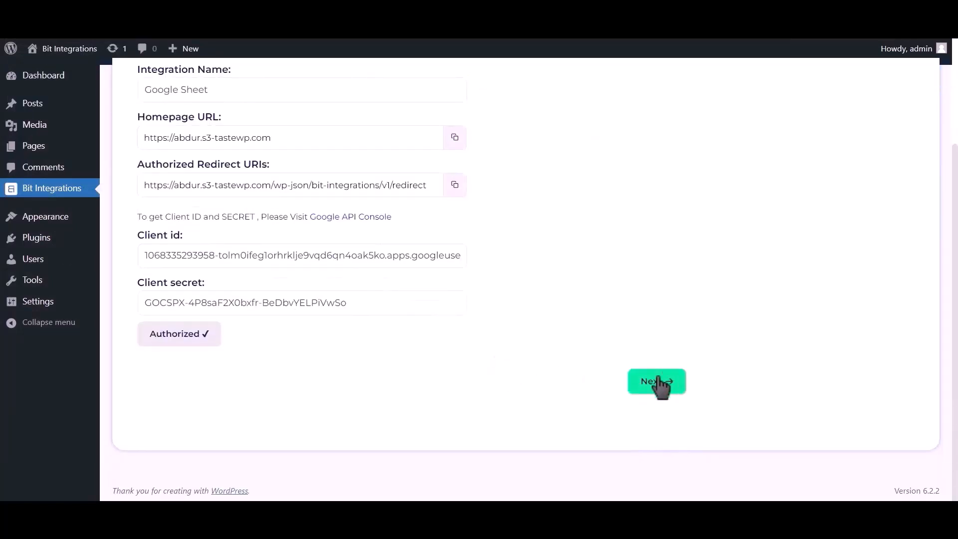
Step: Target the Post_Google_Sheet spreadsheet and its Sheet1 worksheet
{"action": "left_click", "coordinate": [656, 381]}
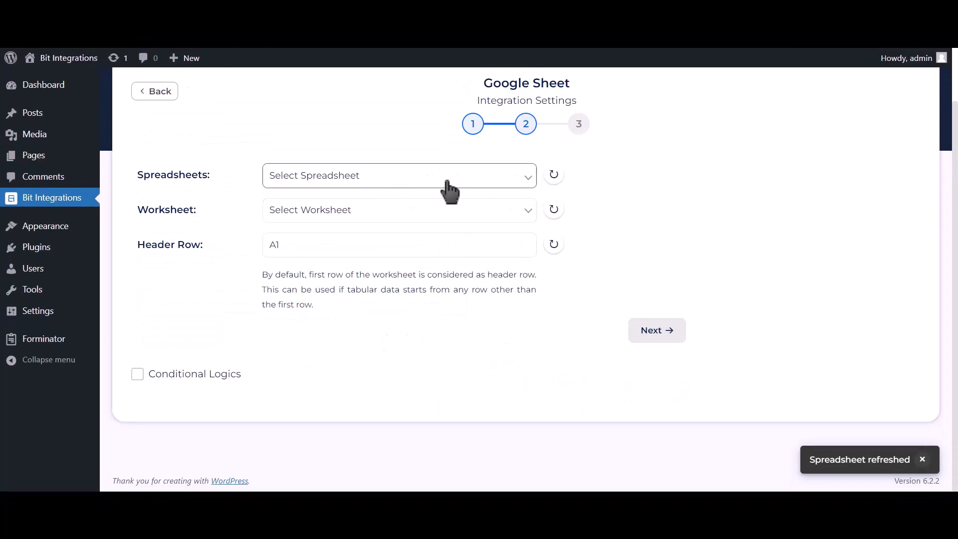
{"action": "left_click", "coordinate": [399, 174]}
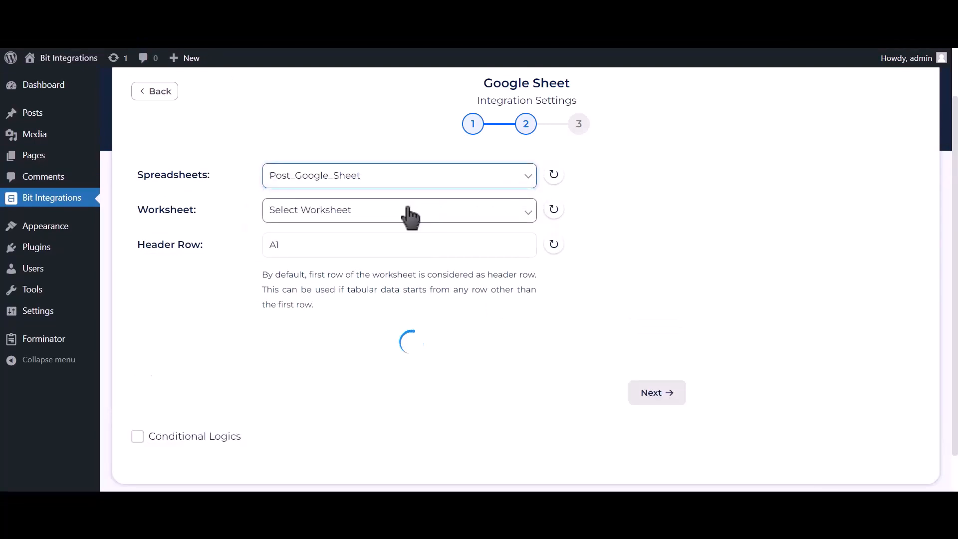
{"action": "left_click", "coordinate": [399, 209]}
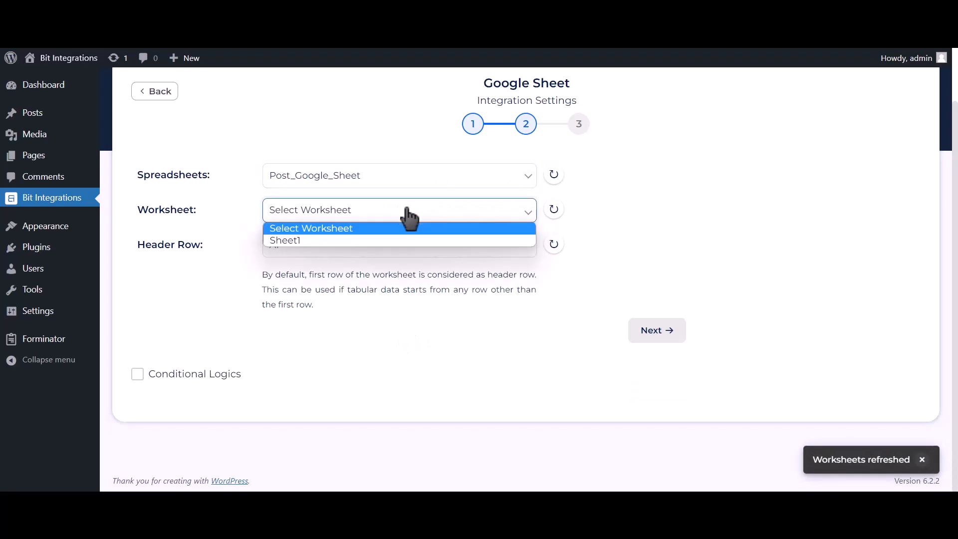
{"action": "left_click", "coordinate": [285, 240]}
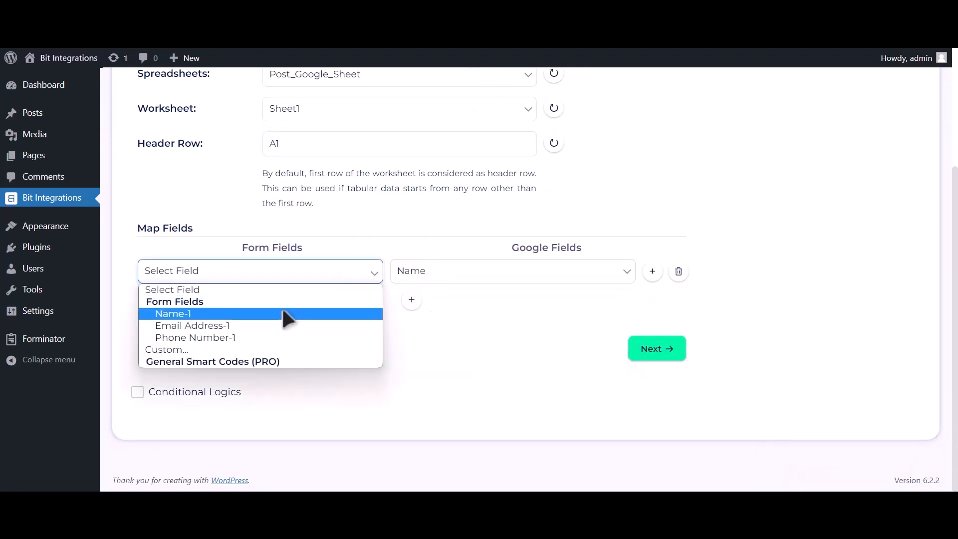
Step: Map Name-1, Email Address-1 and Phone Number-1 to the Name, Email Address and Phone Number columns
{"action": "left_click", "coordinate": [174, 313]}
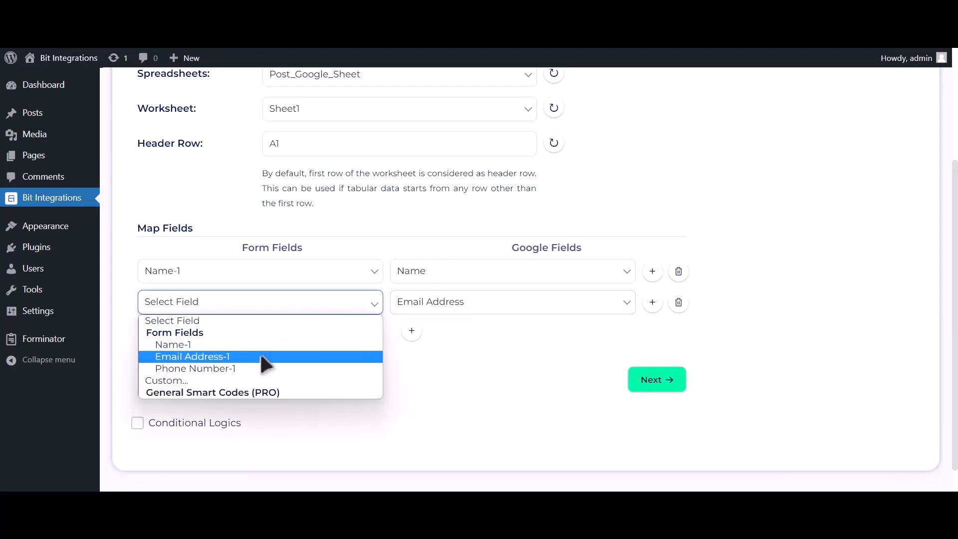
{"action": "left_click", "coordinate": [191, 356]}
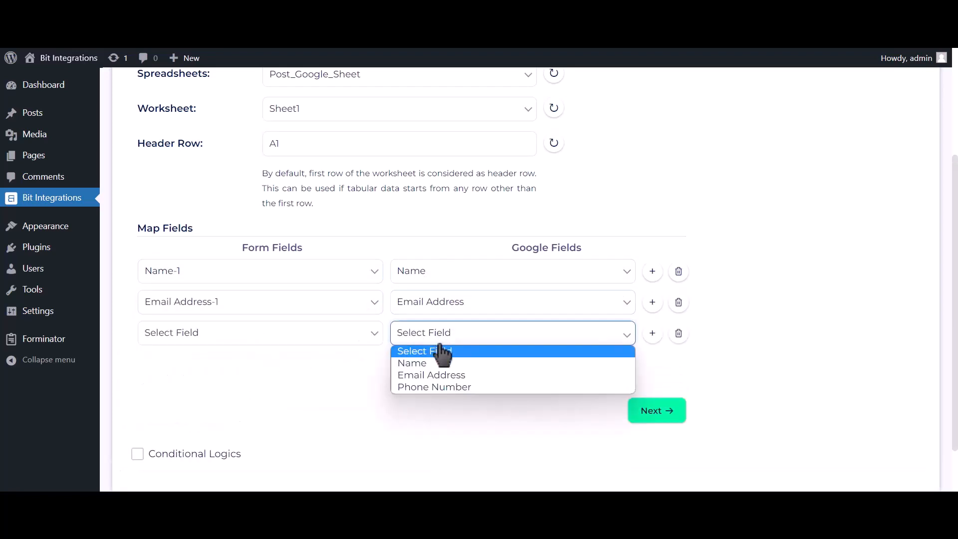
{"action": "left_click", "coordinate": [434, 387]}
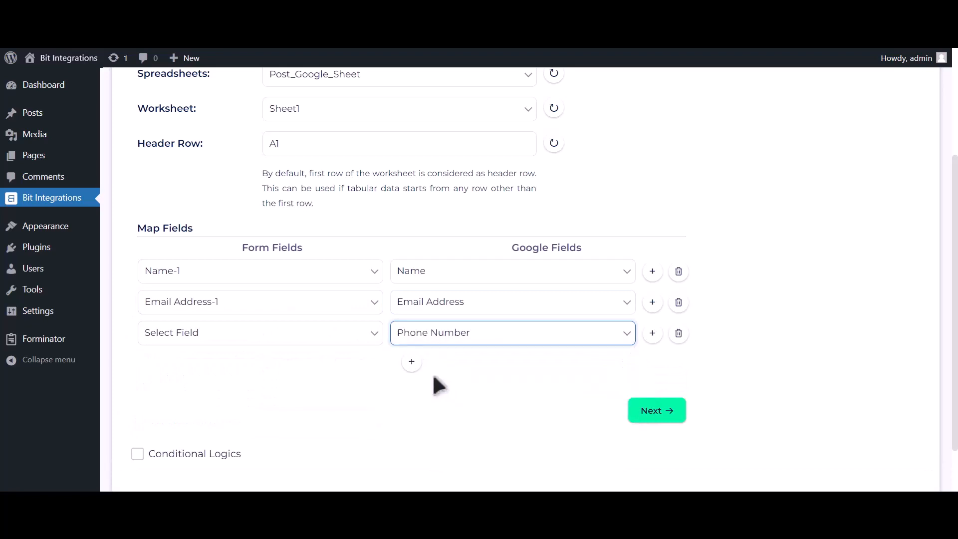
{"action": "left_click", "coordinate": [259, 333]}
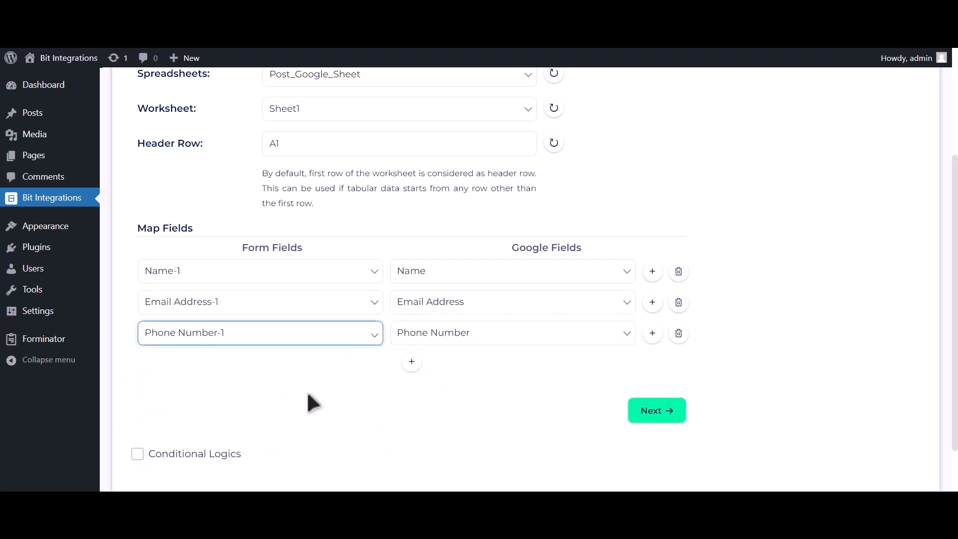
Step: Leave Conditional Logics off and finish and save the Google Sheet integration
{"action": "scroll", "scroll_direction": "down", "scroll_amount": 3}
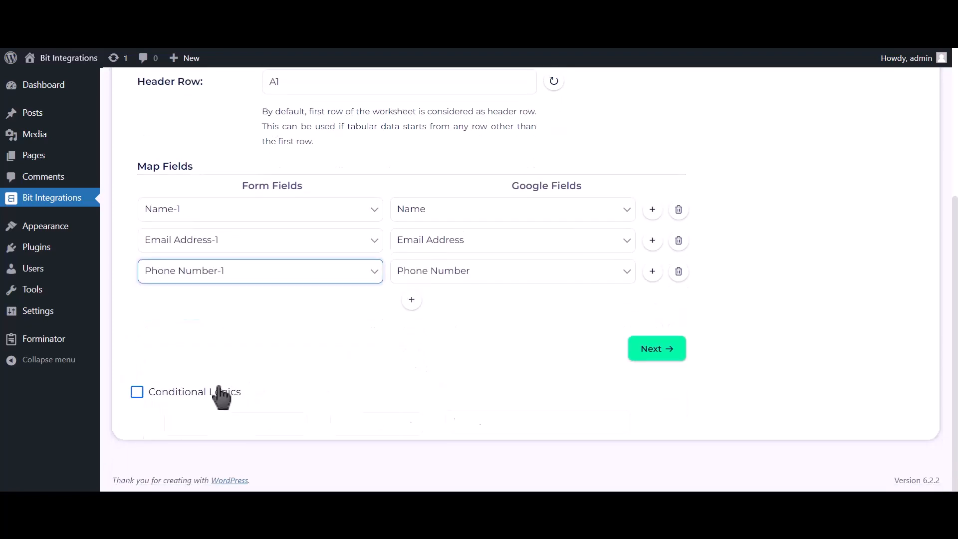
{"action": "left_click", "coordinate": [137, 392]}
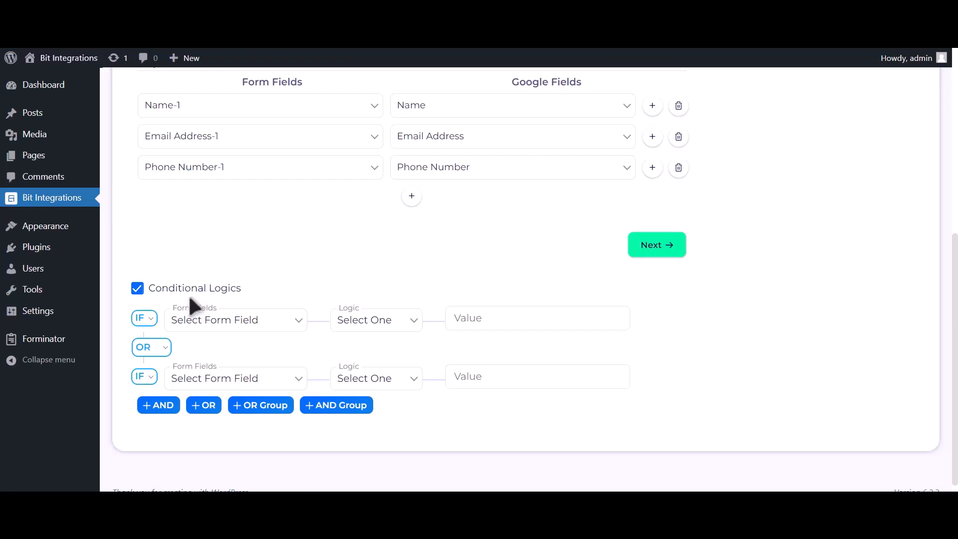
{"action": "left_click", "coordinate": [138, 288]}
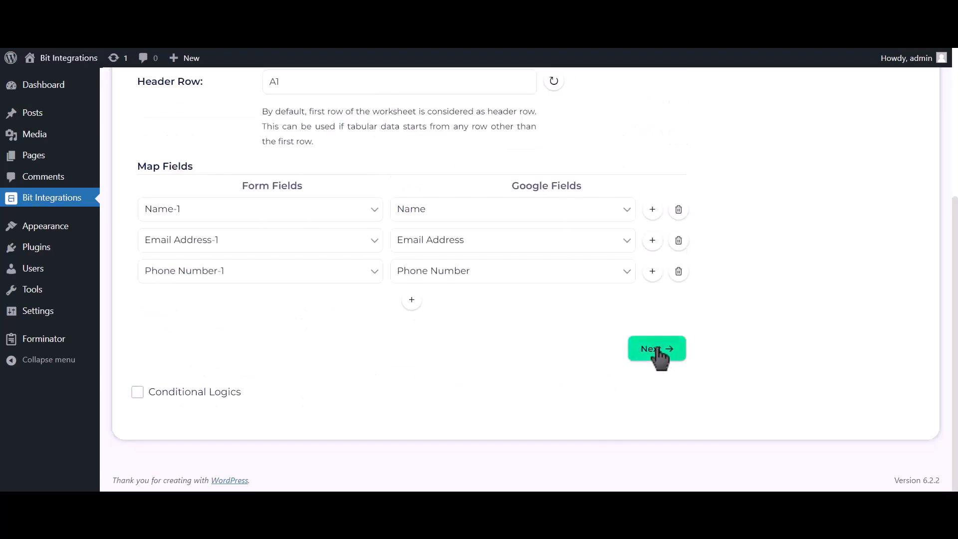
{"action": "left_click", "coordinate": [656, 349]}
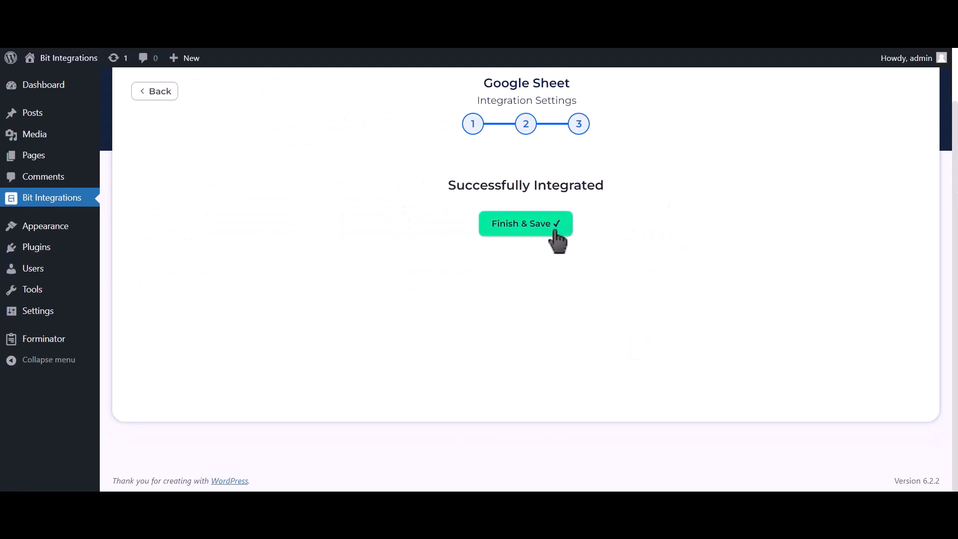
{"action": "left_click", "coordinate": [525, 223]}
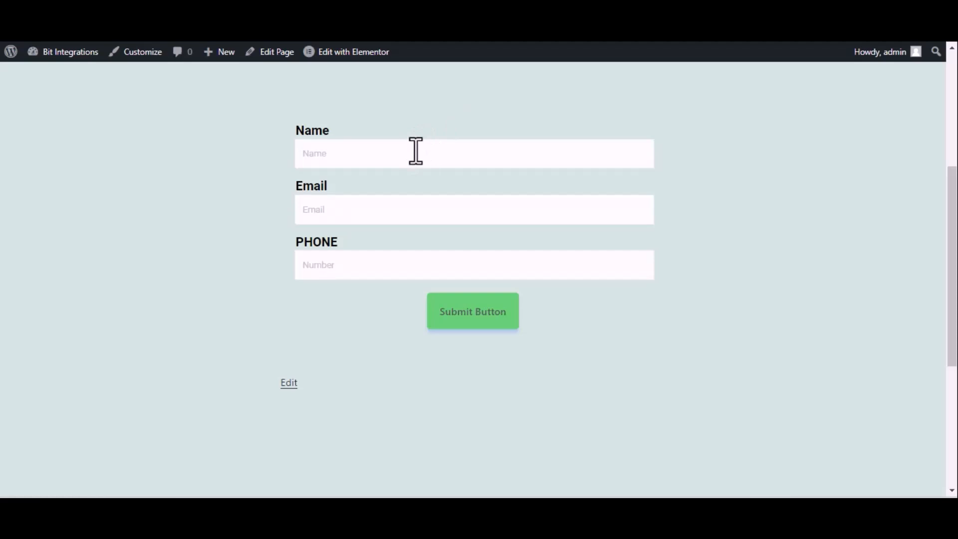
{"action": "type", "text": "Bit"}
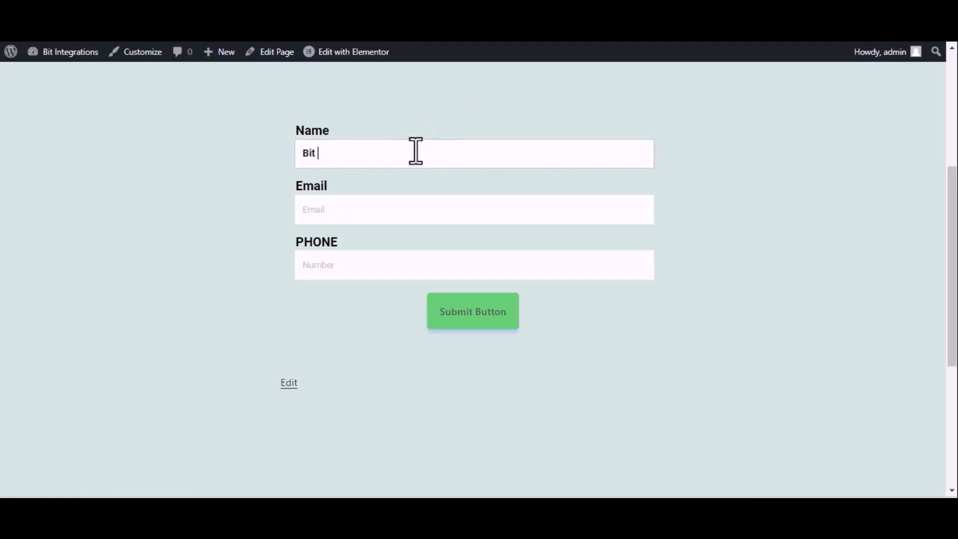
{"action": "type", "text": "Integrat"}
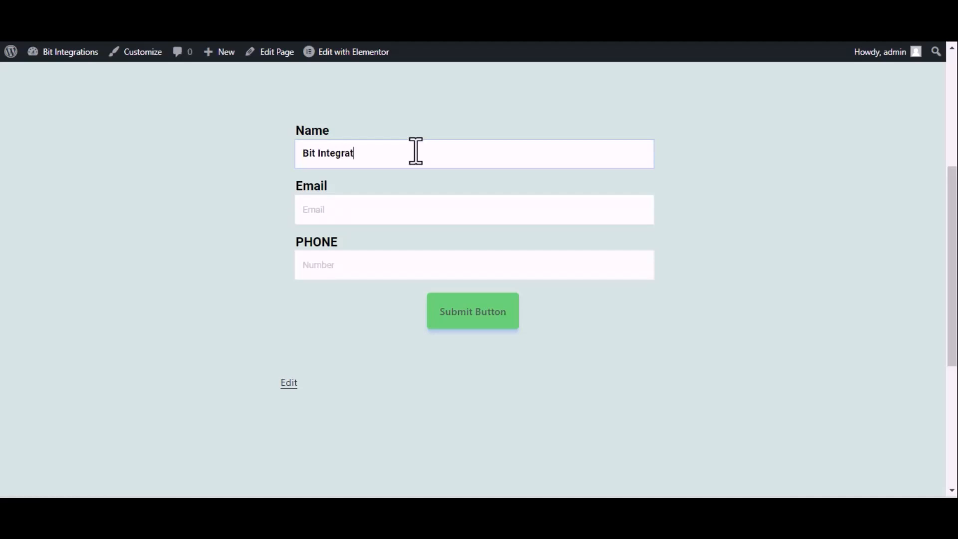
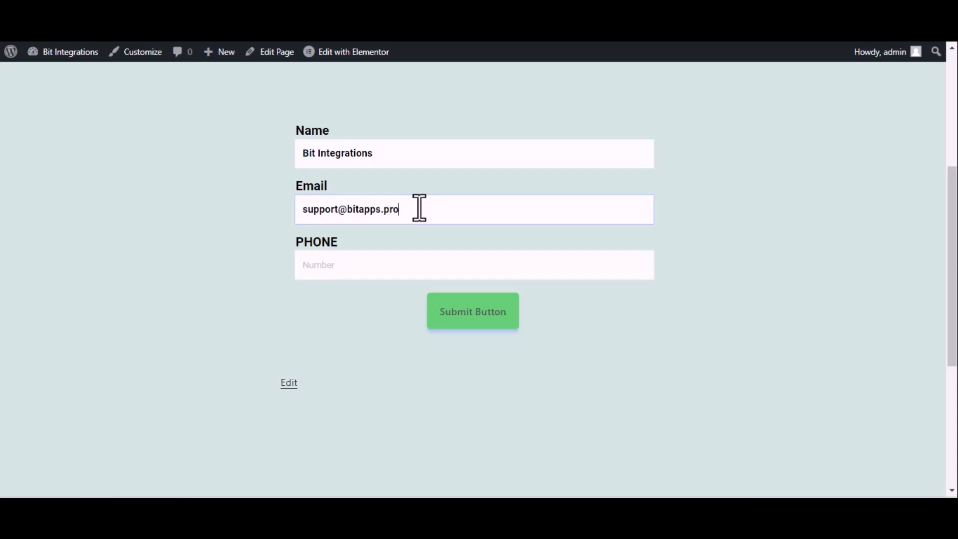
{"action": "type", "text": "4"}
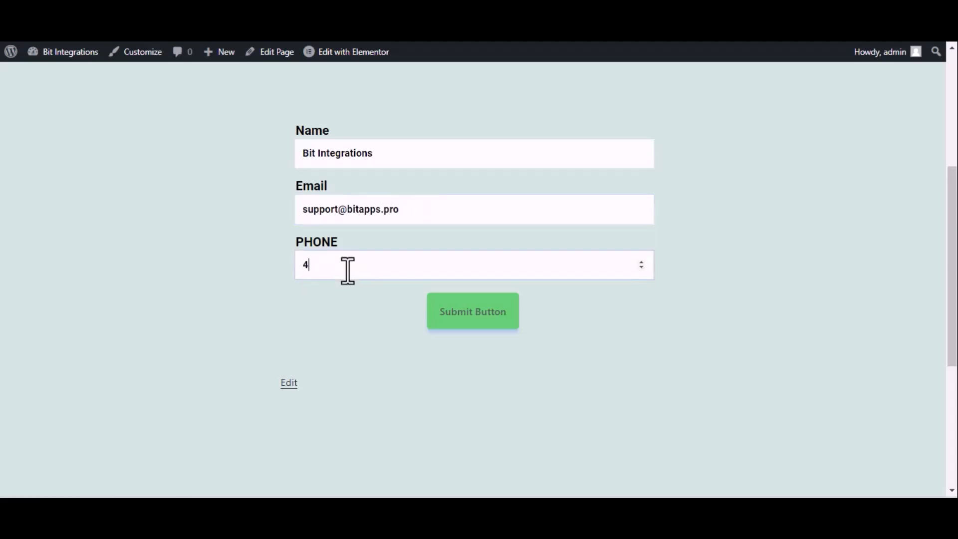
{"action": "type", "text": "44555666"}
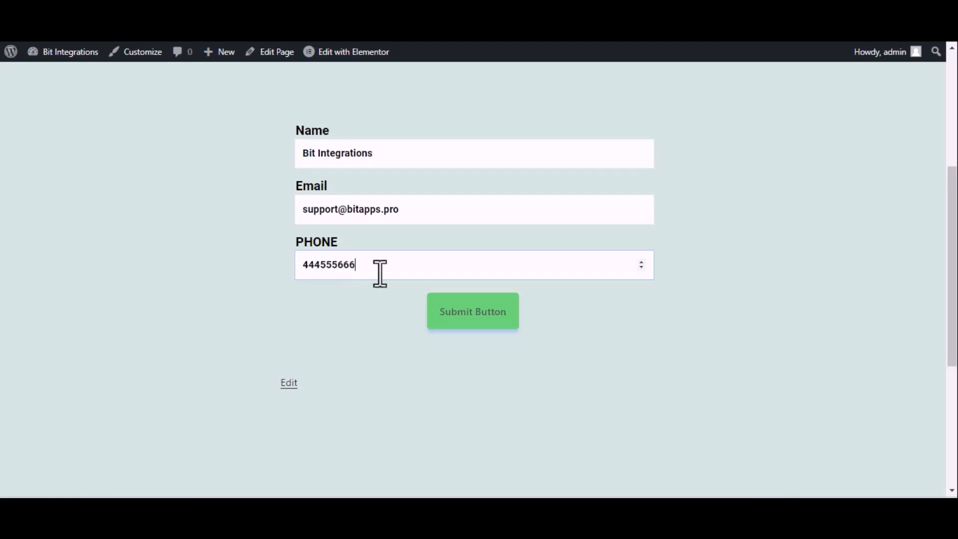
{"action": "left_click", "coordinate": [473, 311]}
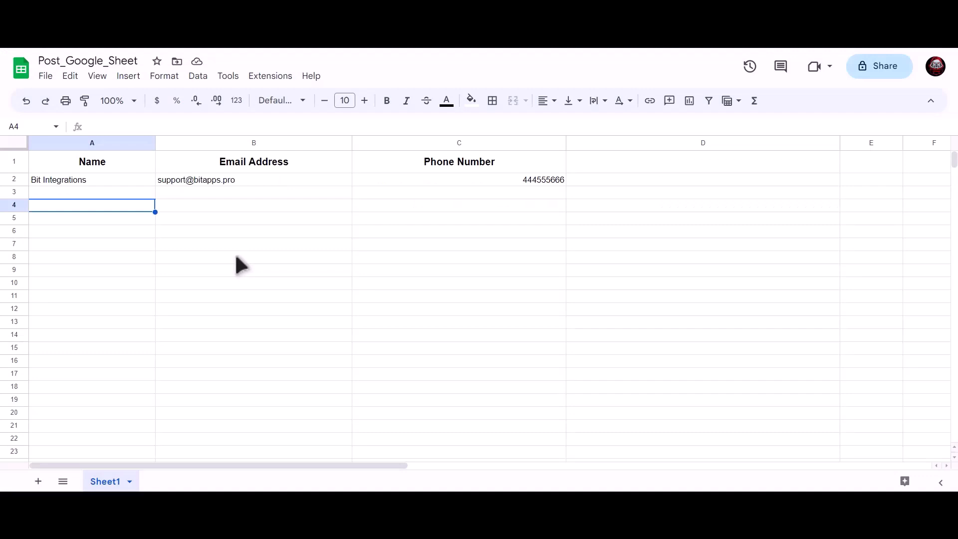
Step: Inspect cells A2 and C2 to confirm the name Bit Integrations and phone 444555666 arrived
{"action": "left_click", "coordinate": [92, 180]}
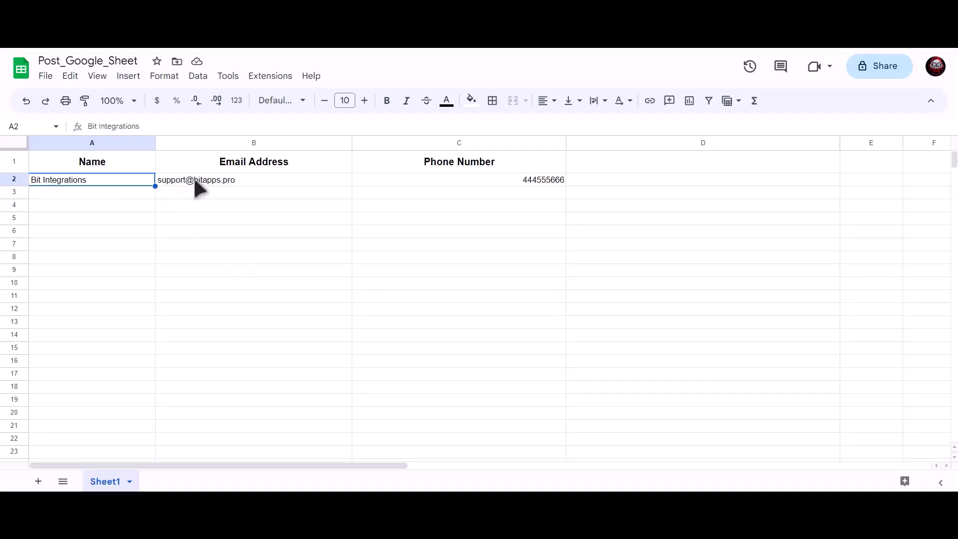
{"action": "left_click", "coordinate": [459, 180]}
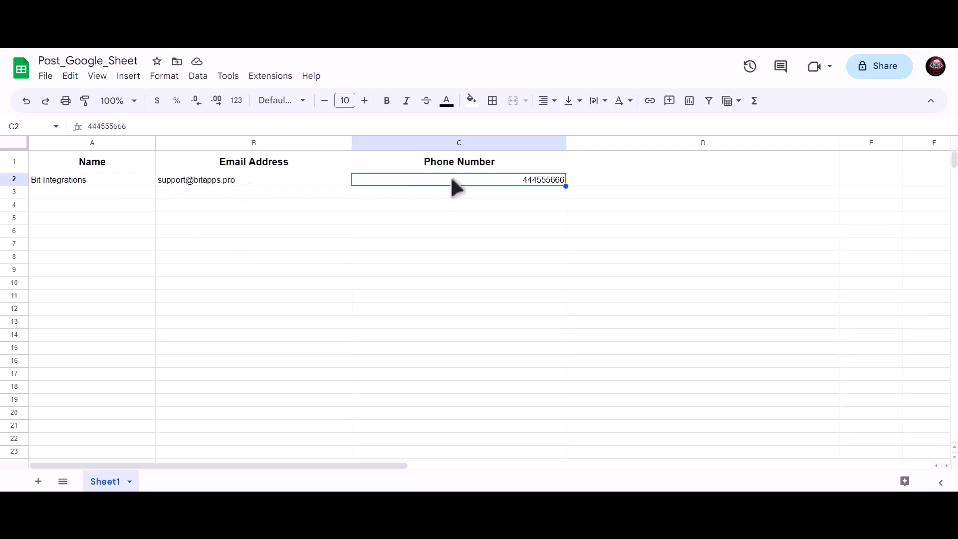